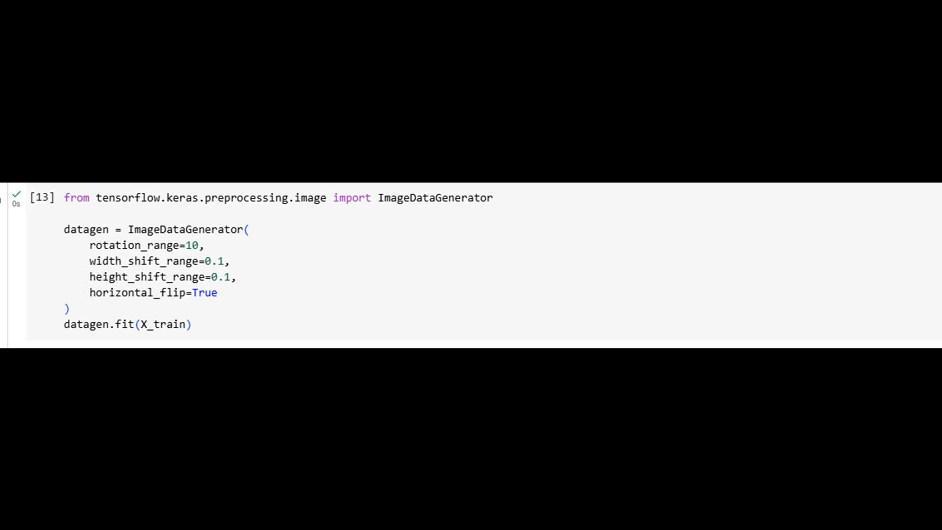
pyautogui.scroll(-3)
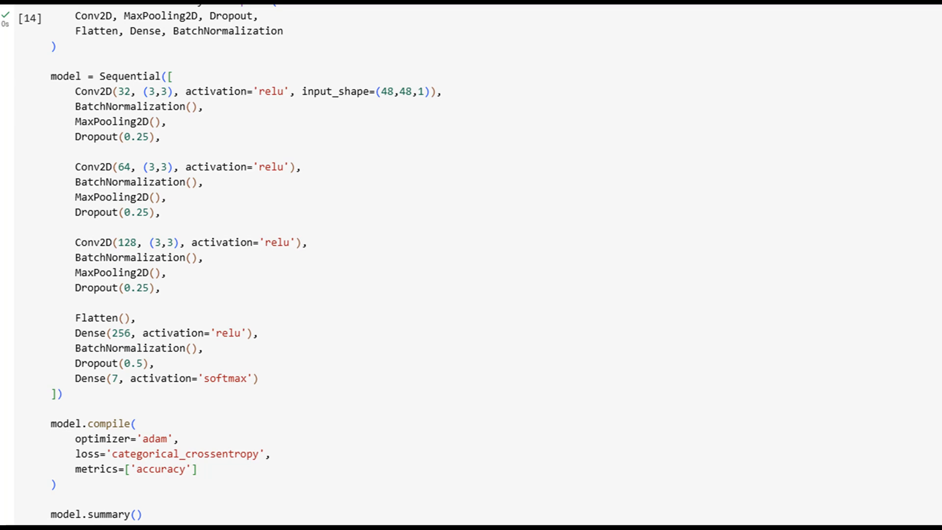
pyautogui.scroll(-3)
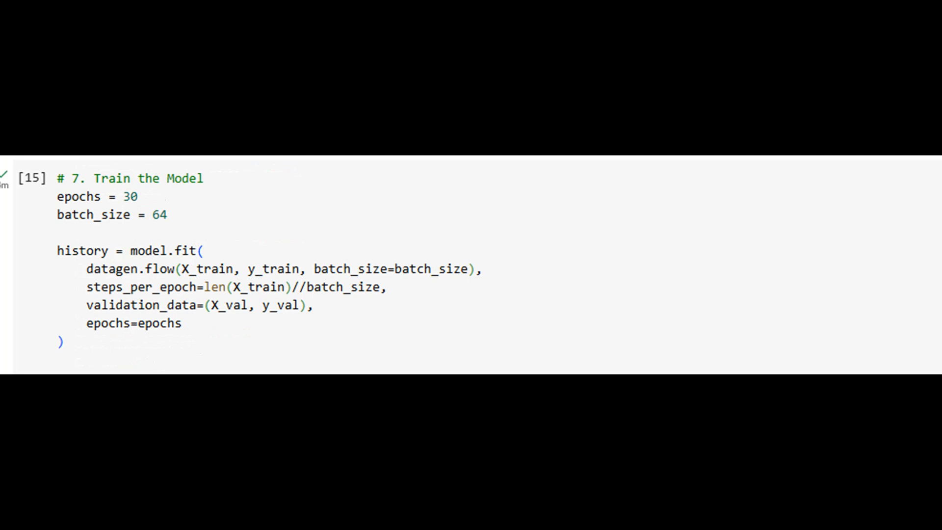